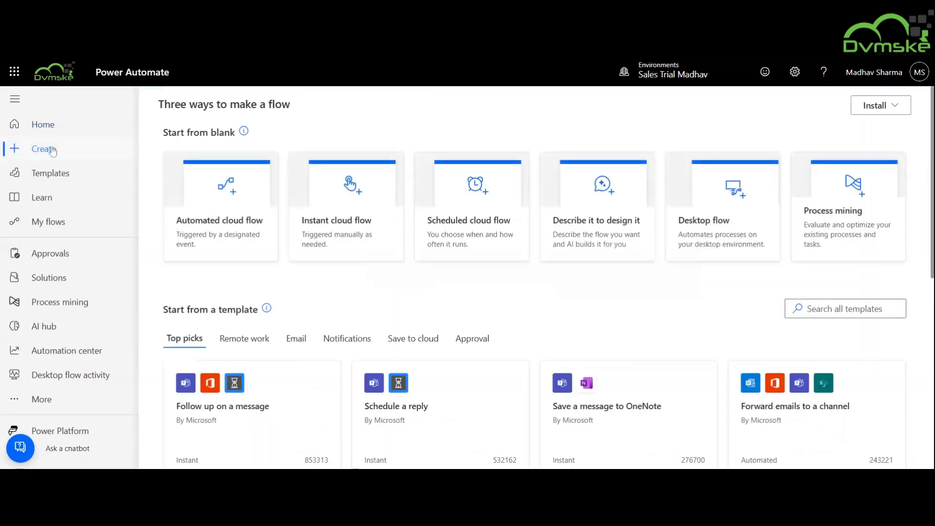
- Create an instant cloud flow named 'Creating HTML Table' with a manual trigger
click(345, 186)
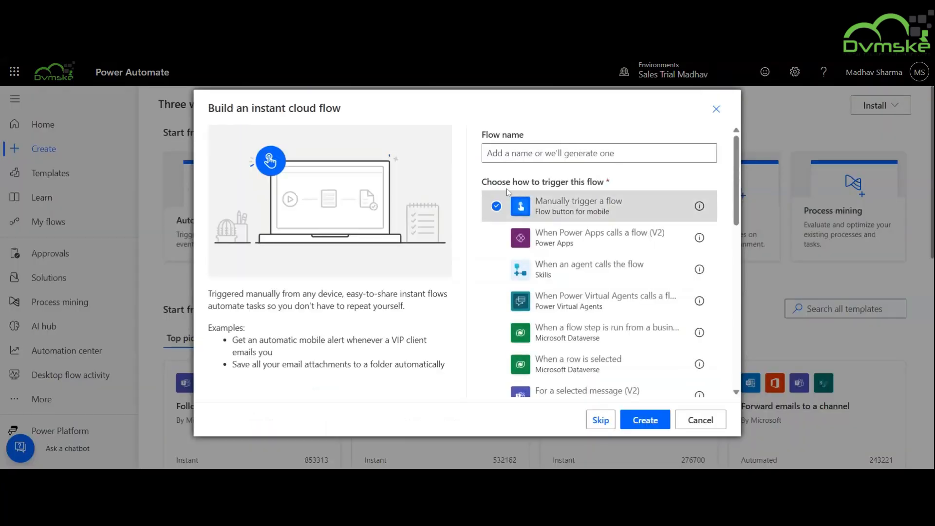
click(596, 153)
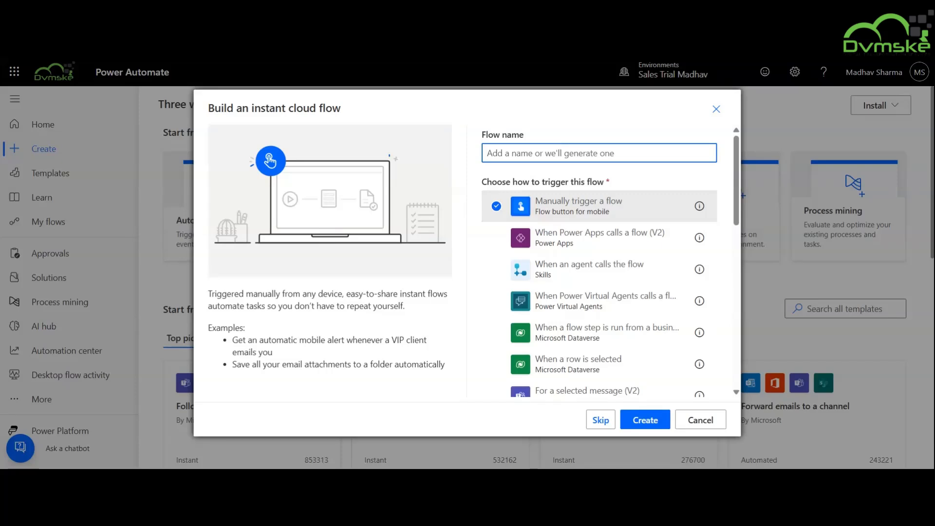
text(Creating HTML T)
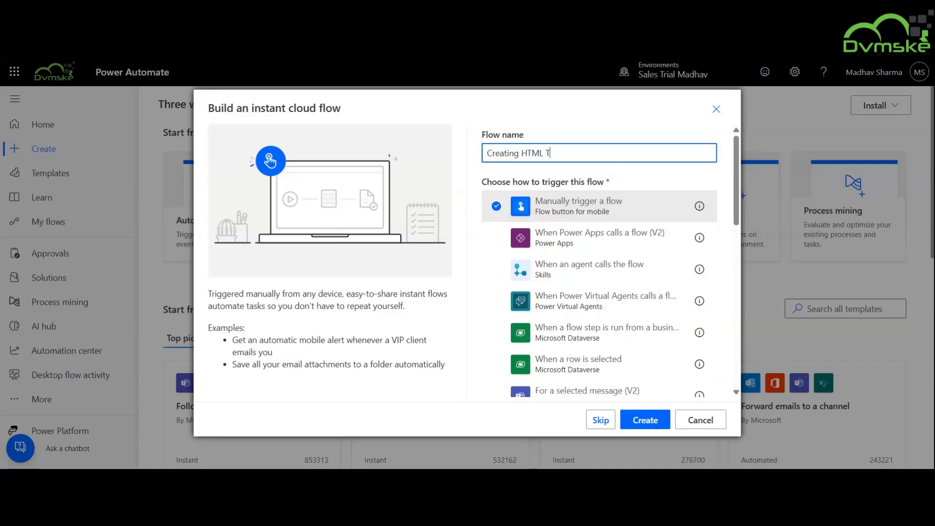
click(644, 418)
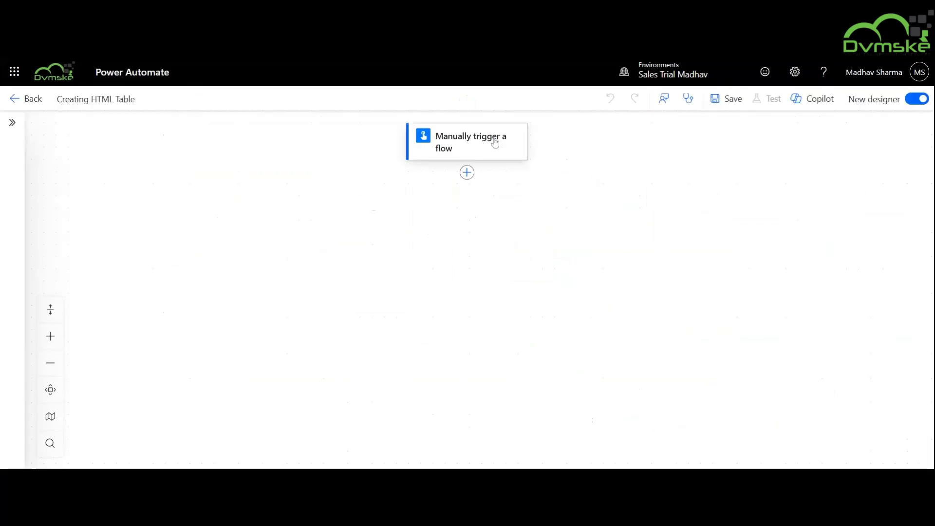
- Add a JSONInput text input to the trigger and a Parse JSON action after it
click(467, 142)
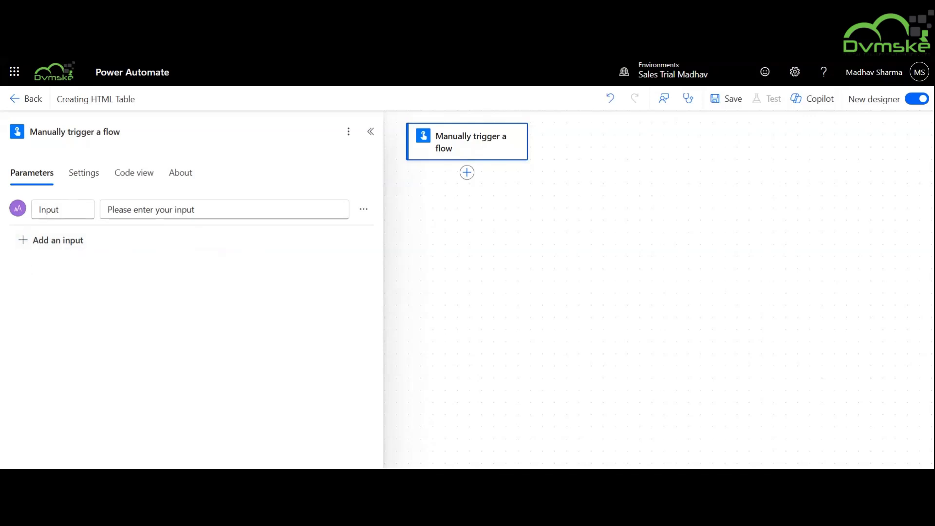
text(JSONInput)
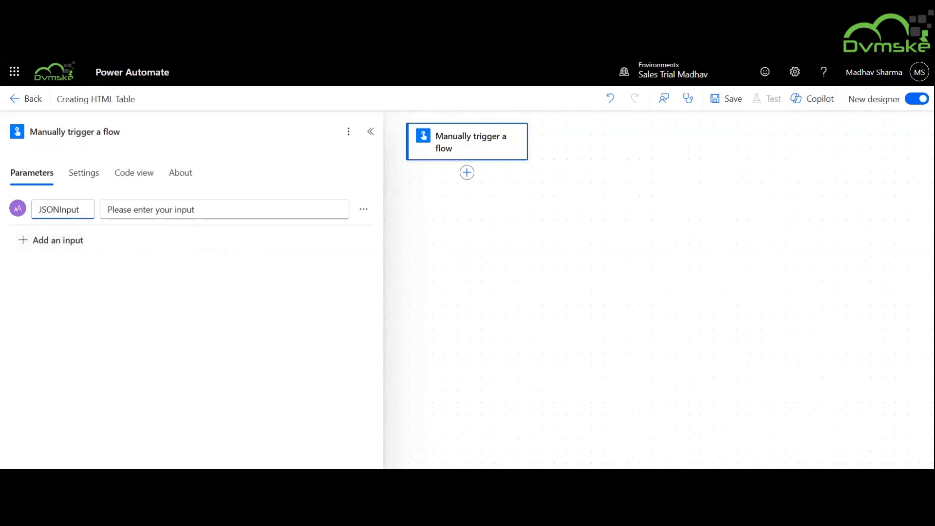
text(JSO)
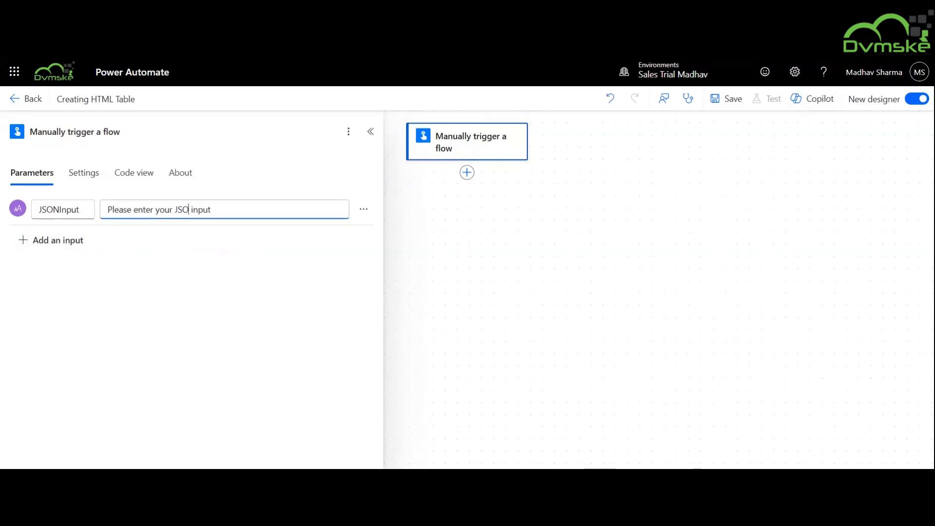
click(466, 172)
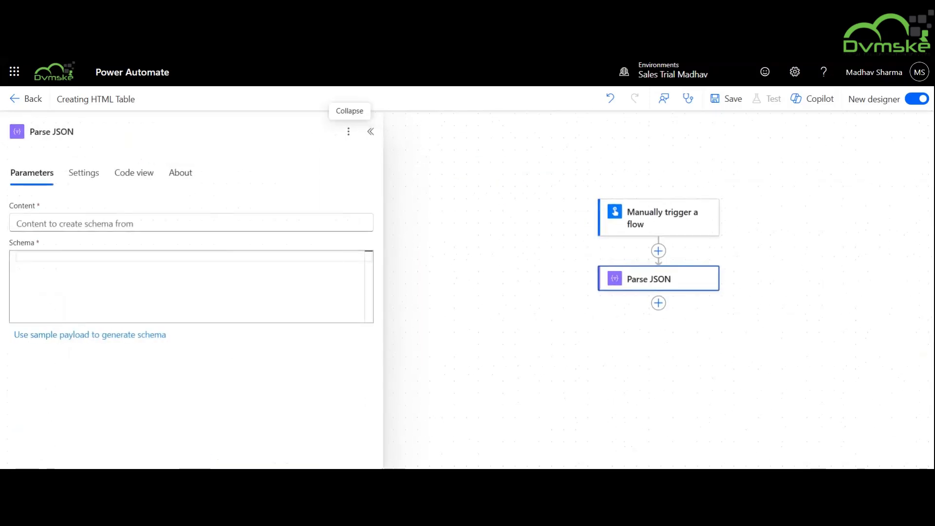
click(190, 223)
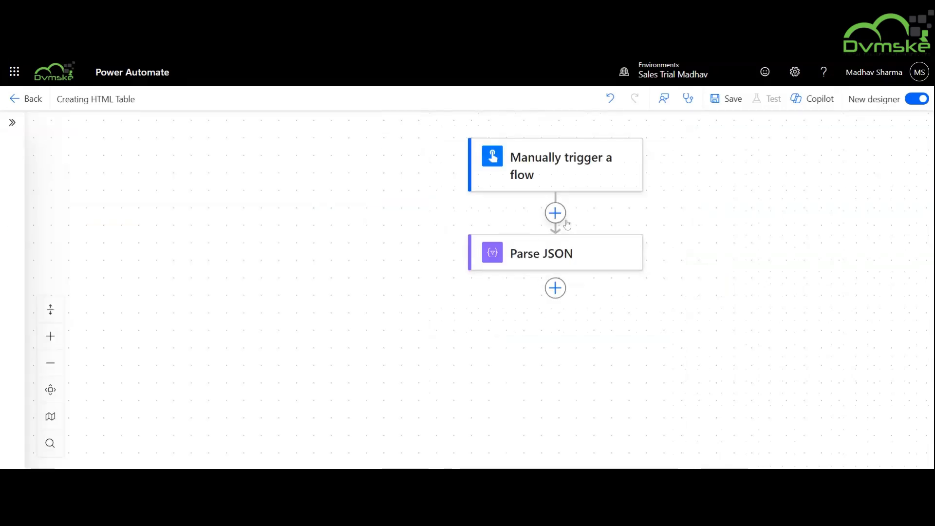
- Add a Select action mapping Body Interests to an 'Interest Name' key from parsed data
click(554, 213)
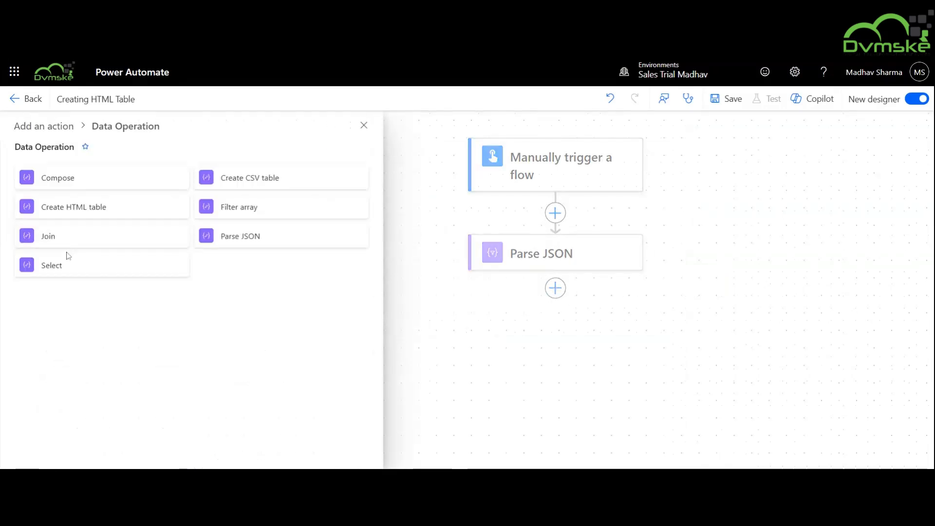
click(51, 265)
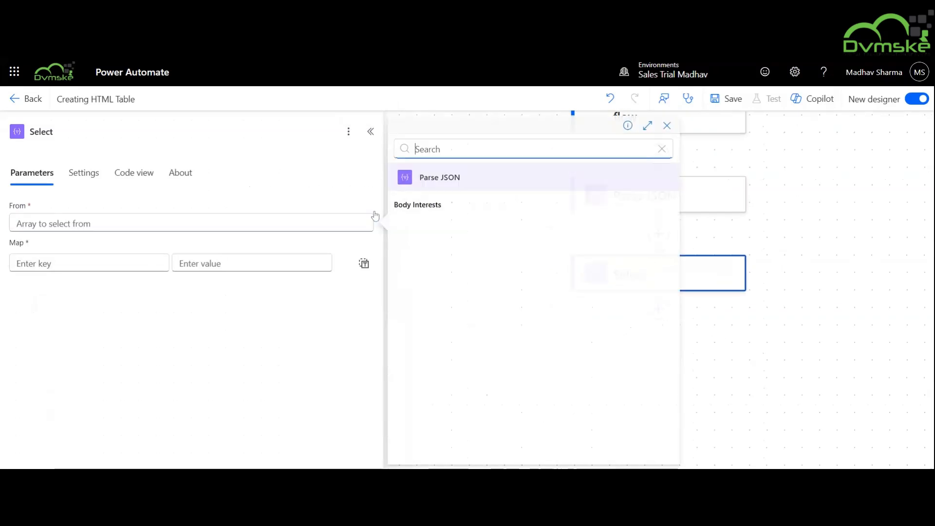
text(Inte)
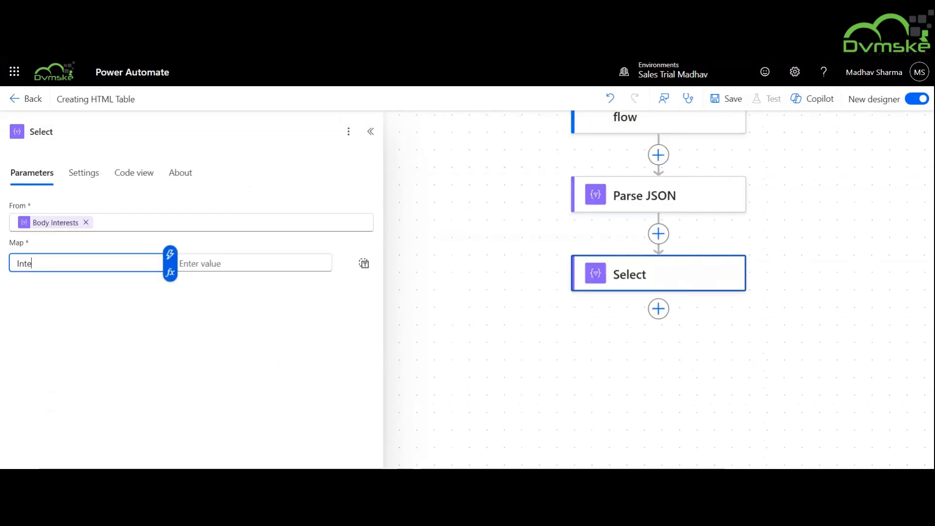
text(Interest Name)
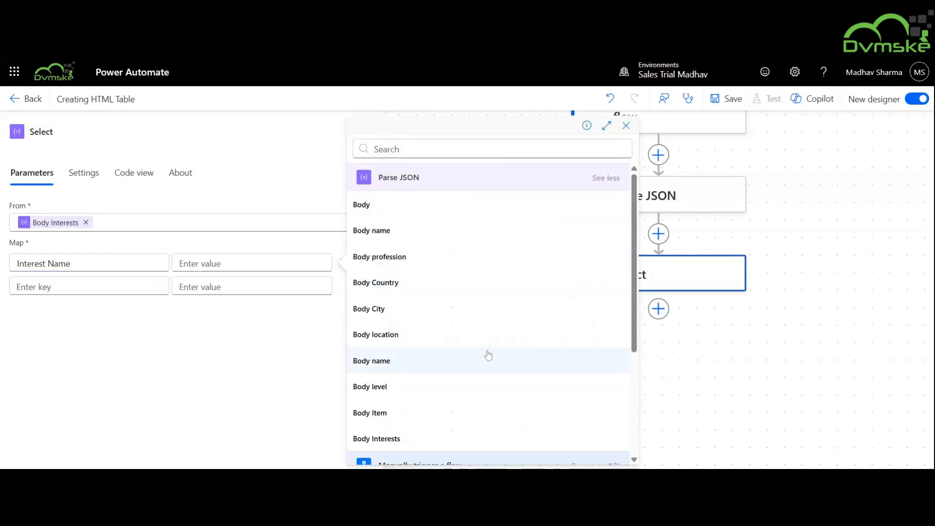
click(371, 360)
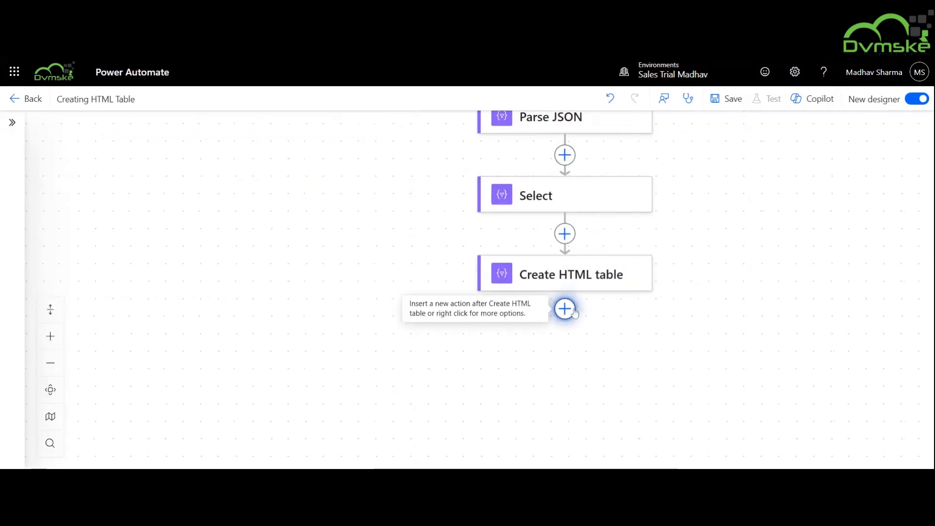
- Insert a new action after the Create HTML table step
click(564, 308)
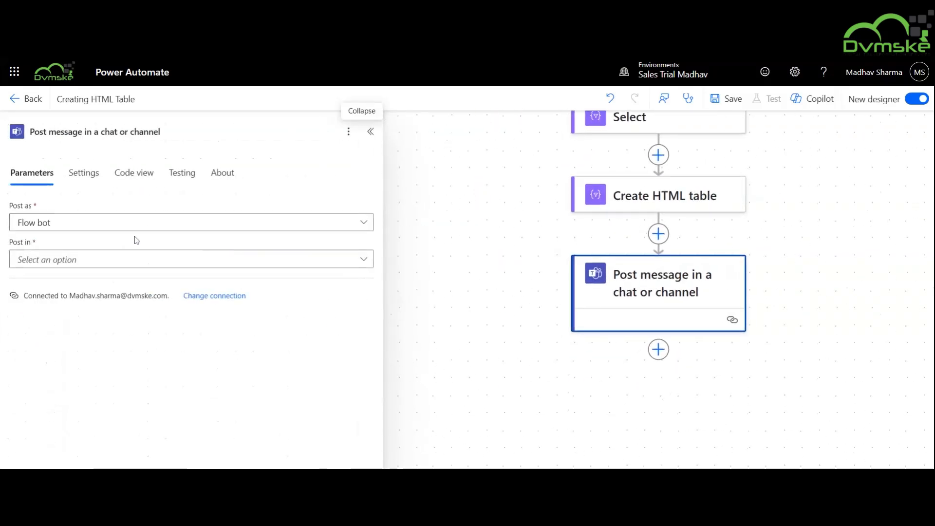
- Post as Flow bot in chat a message with Body name, 'interests are as follows :' and Output
click(191, 259)
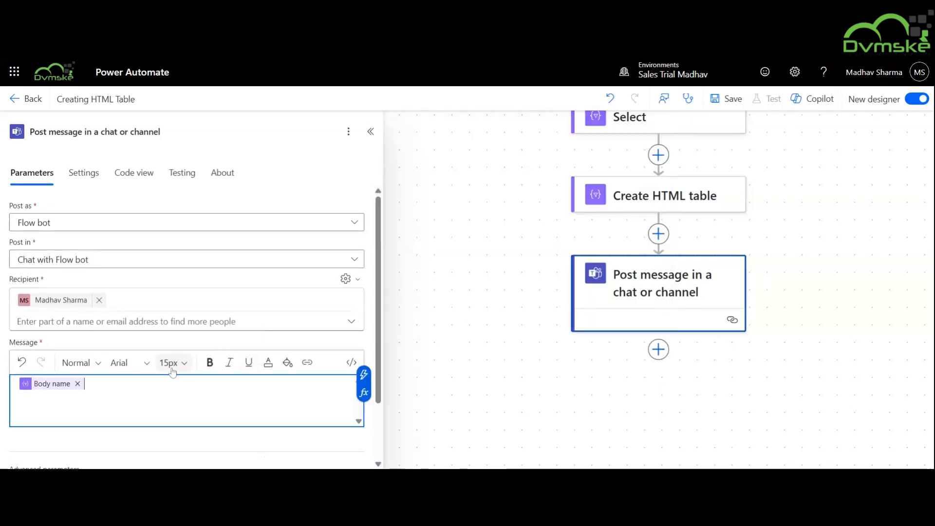
text(interests)
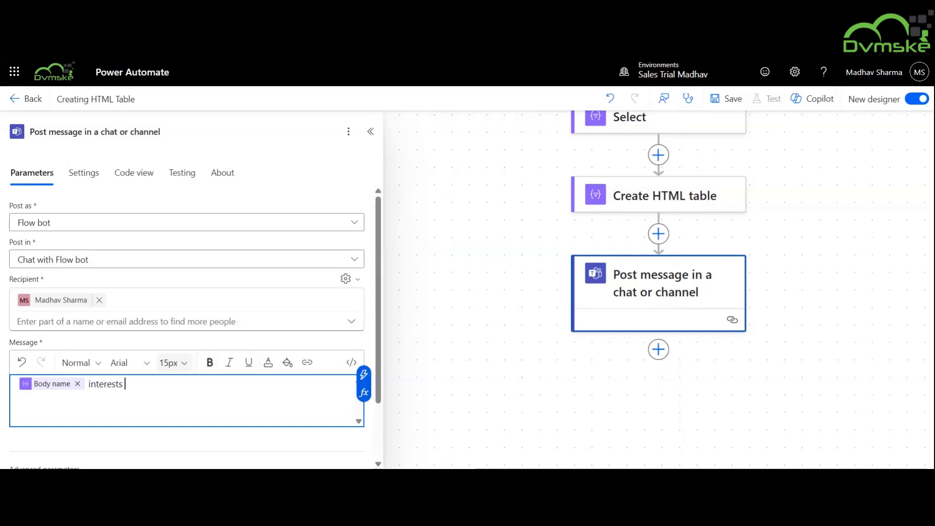
text(are as follows)
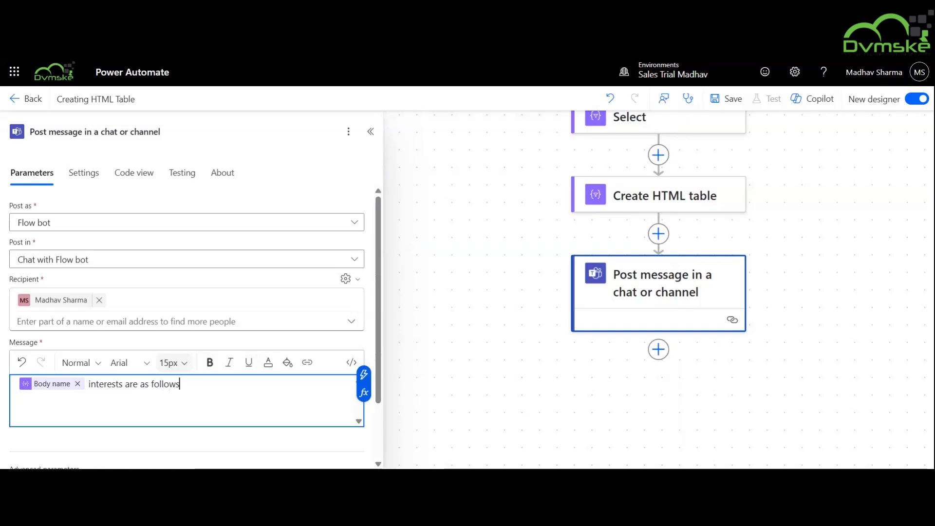
text(:)
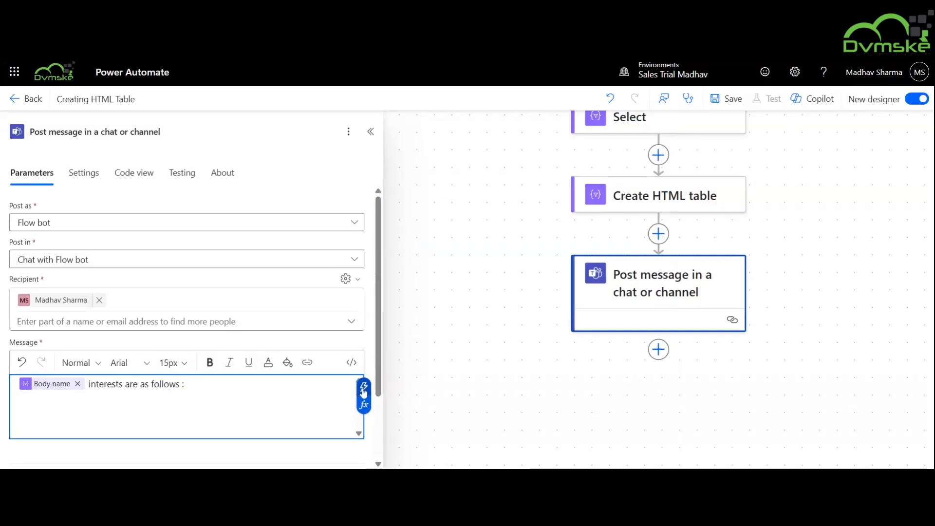
click(364, 387)
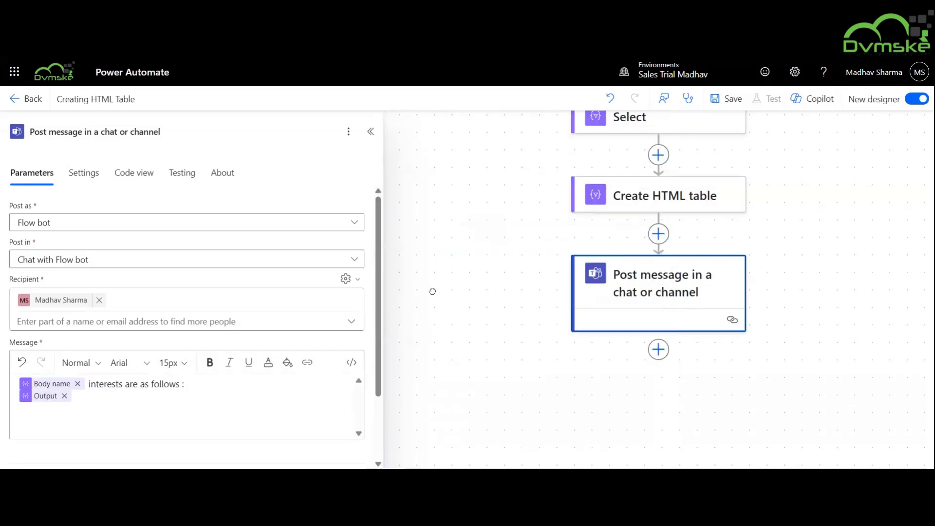
click(370, 132)
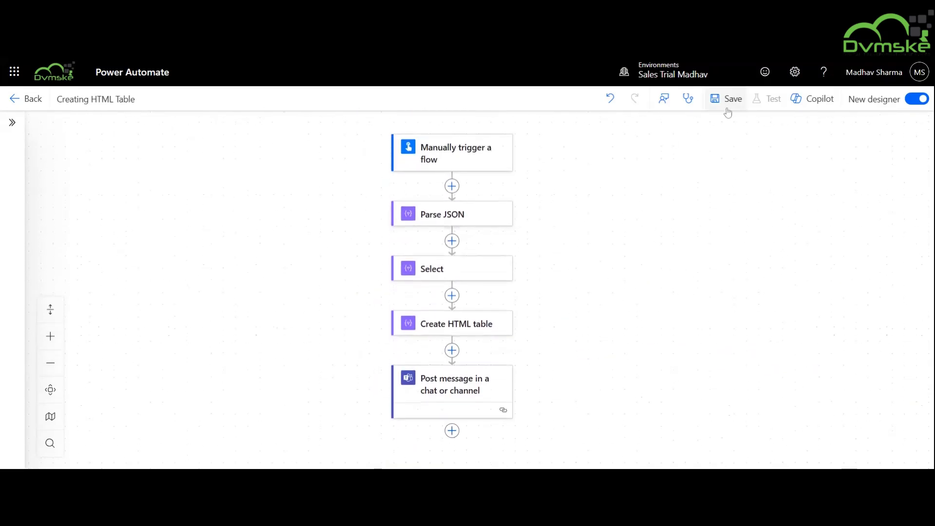
- Save the flow and start a test run from the Test Flow pane
click(726, 98)
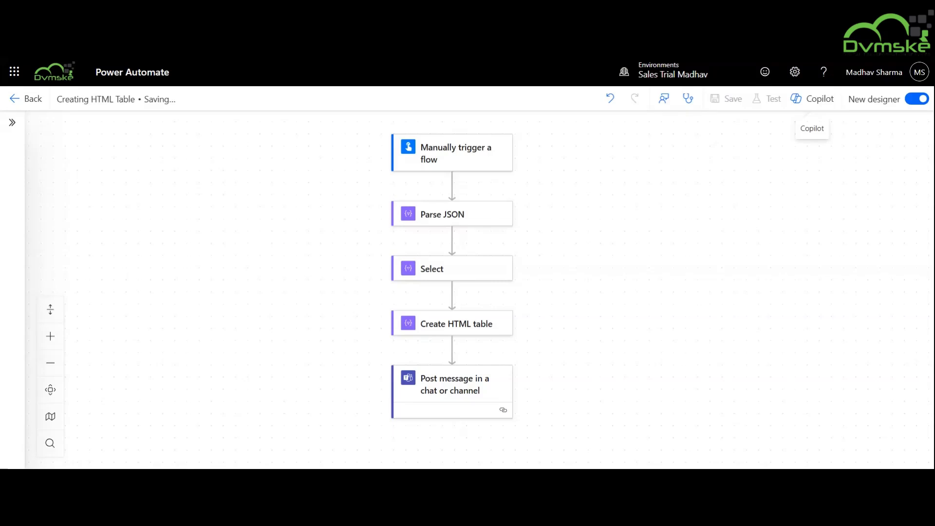
click(772, 99)
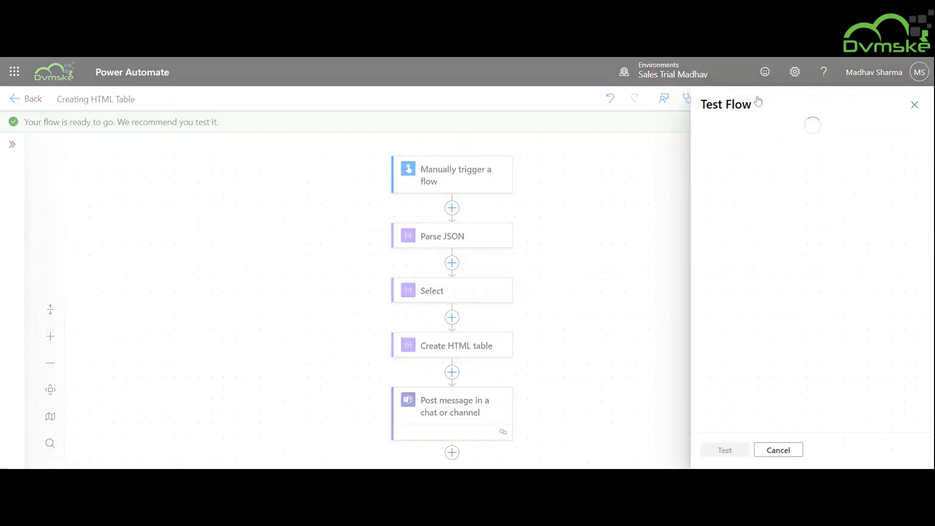
click(723, 450)
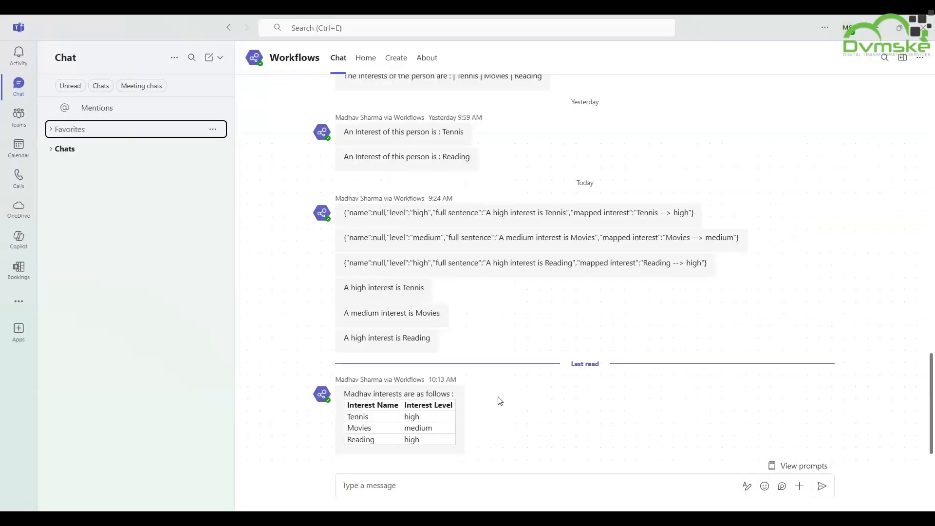
mouse_move(490, 403)
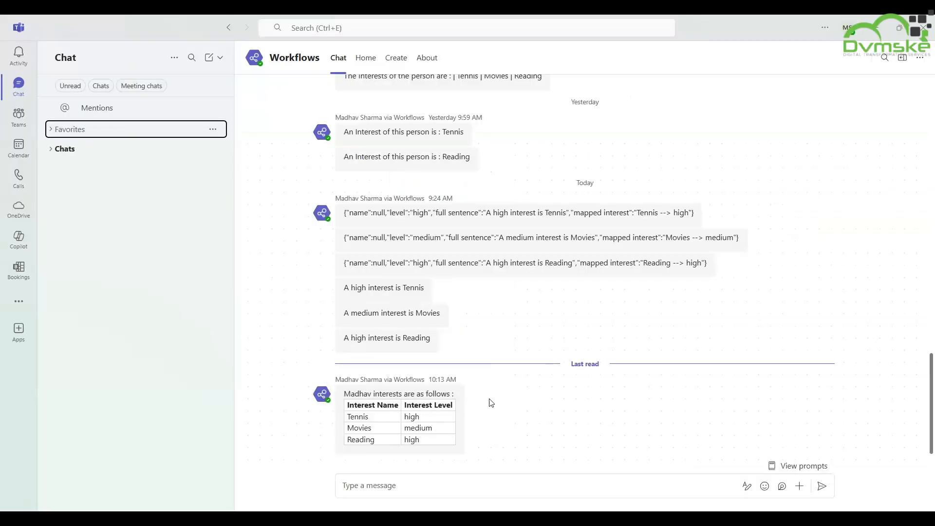